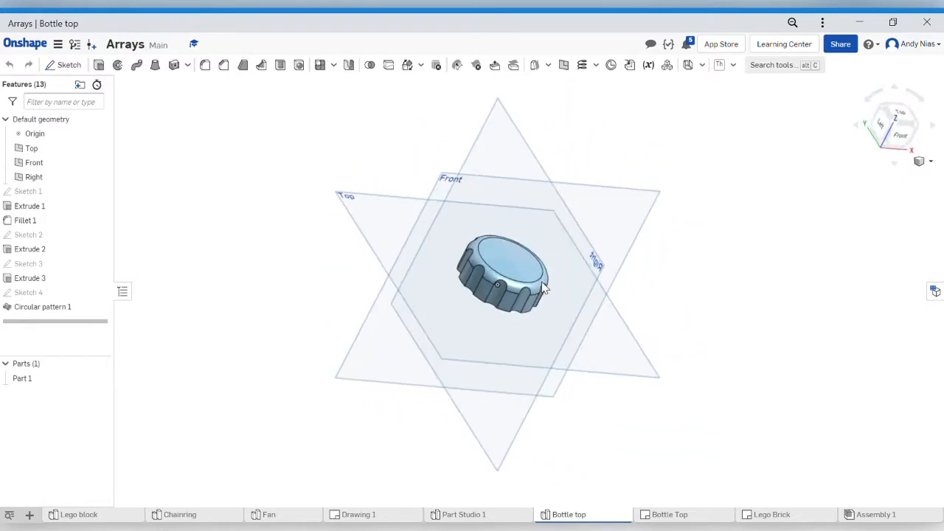
In the empty Part Studio 1, sketch a Ø50 mm circle on the Top plane.
{"action": "left_click_drag", "start_coordinate": [542, 287], "coordinate": [471, 255]}
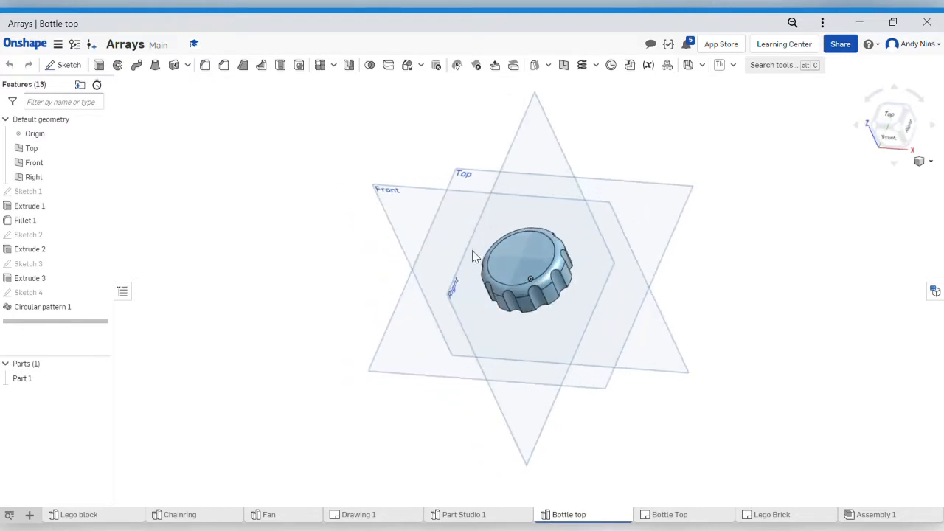
{"action": "left_click_drag", "start_coordinate": [472, 256], "coordinate": [549, 309]}
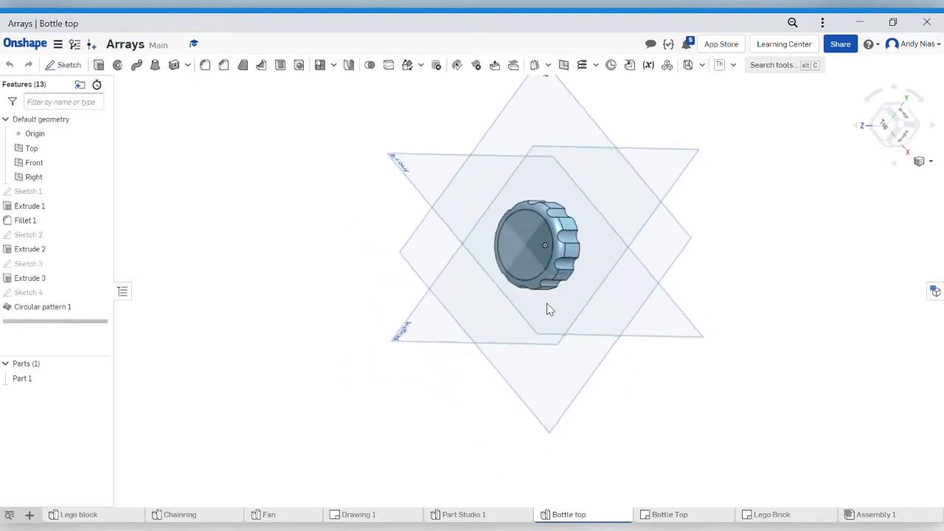
{"action": "left_click_drag", "start_coordinate": [549, 309], "coordinate": [472, 275]}
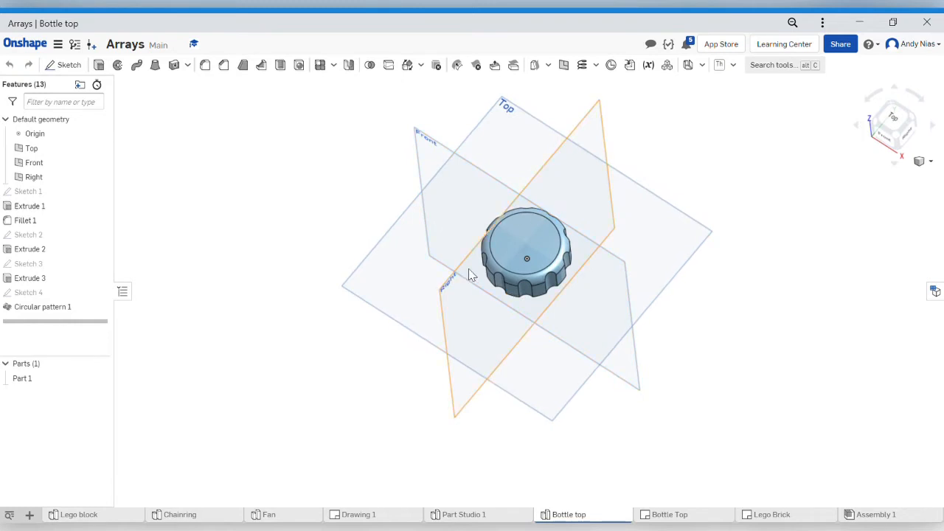
{"action": "left_click_drag", "start_coordinate": [471, 276], "coordinate": [413, 380]}
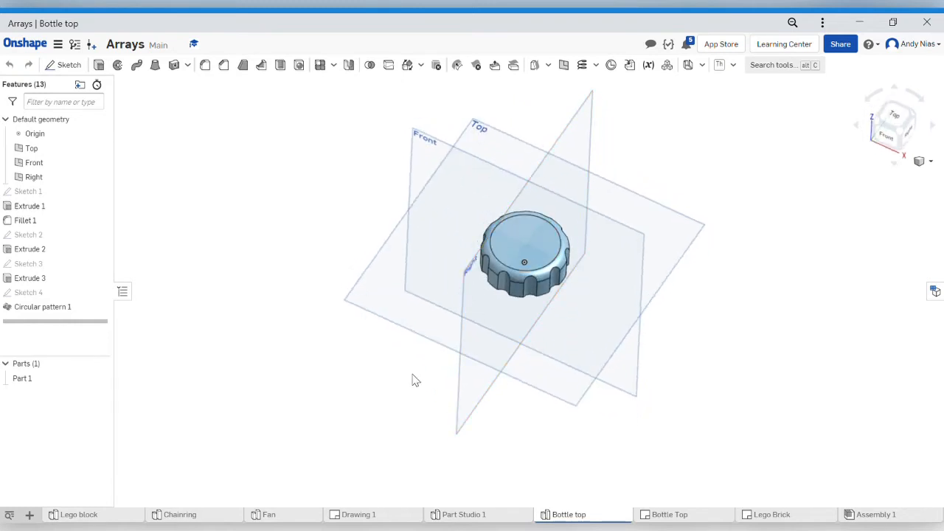
{"action": "left_click", "coordinate": [463, 514]}
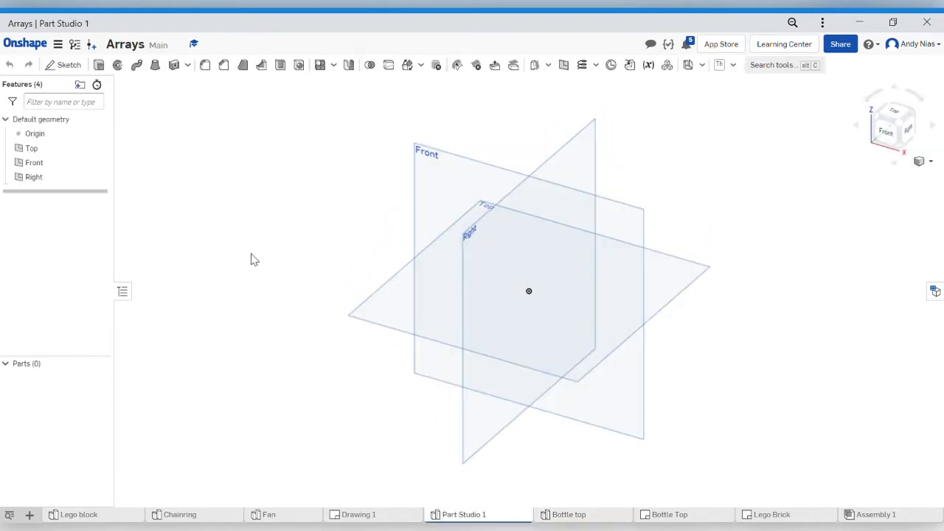
{"action": "mouse_move", "coordinate": [208, 210]}
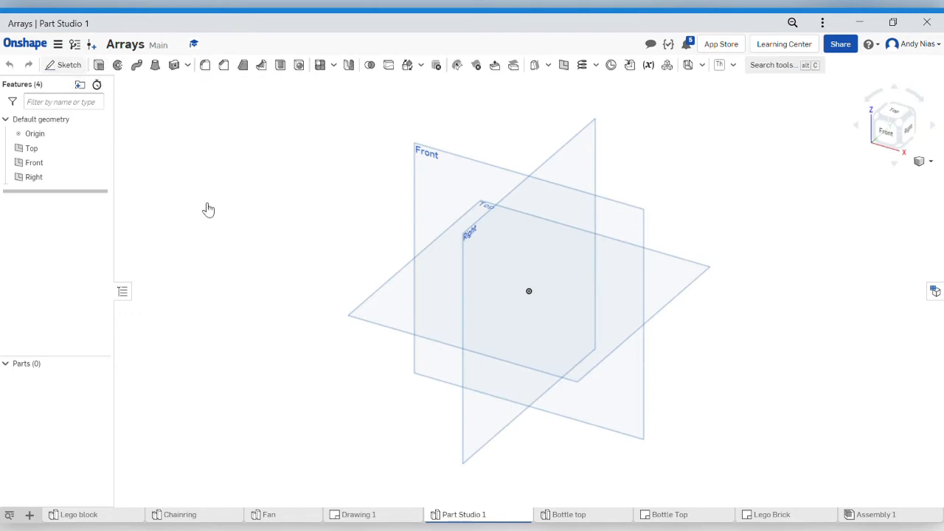
{"action": "left_click", "coordinate": [63, 65]}
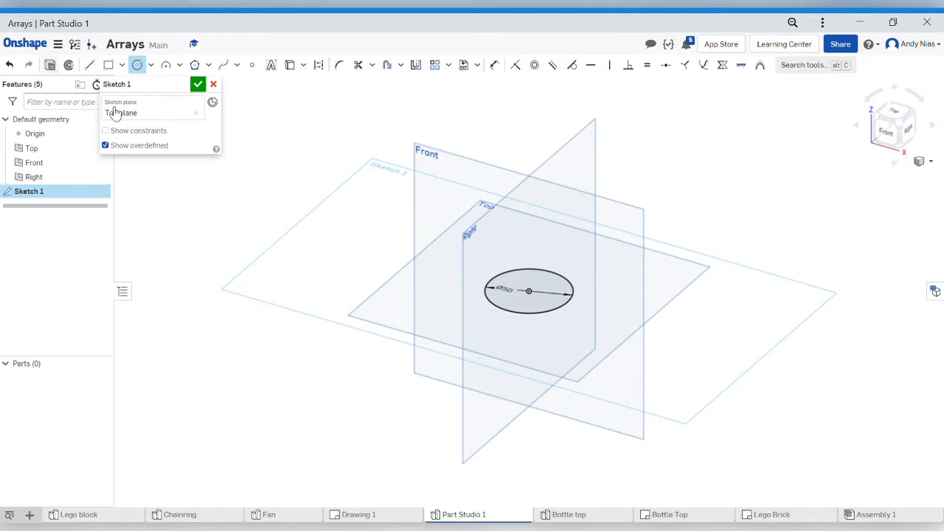
Extrude the 50 mm circle 25 mm as a new solid cylinder.
{"action": "left_click", "coordinate": [136, 65]}
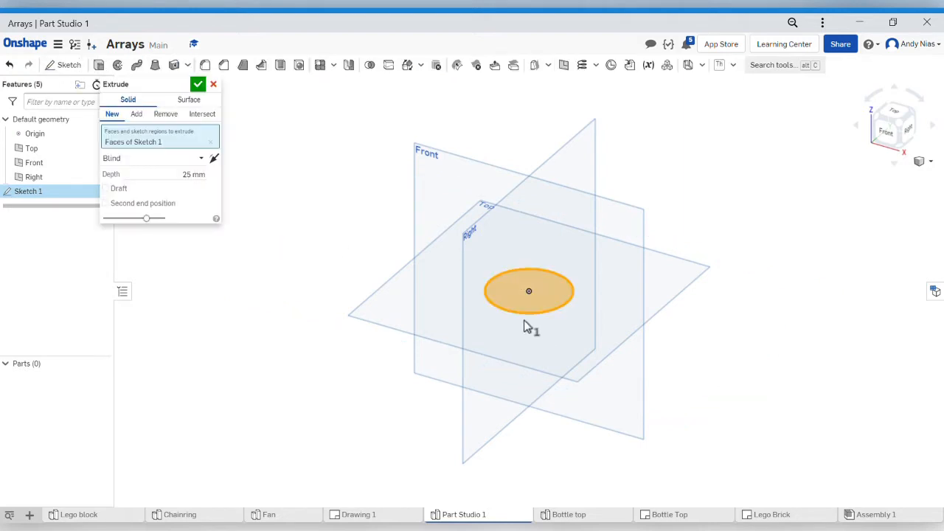
{"action": "left_click", "coordinate": [199, 83]}
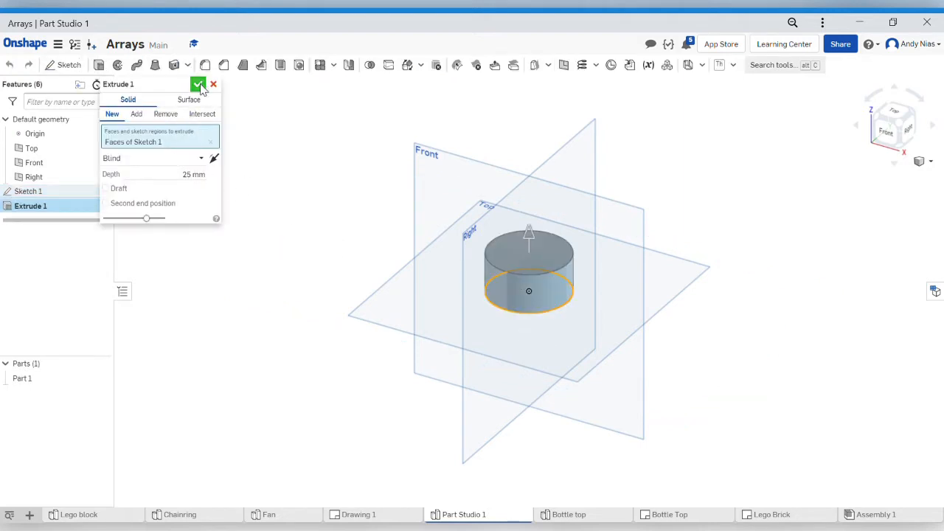
{"action": "left_click", "coordinate": [199, 84]}
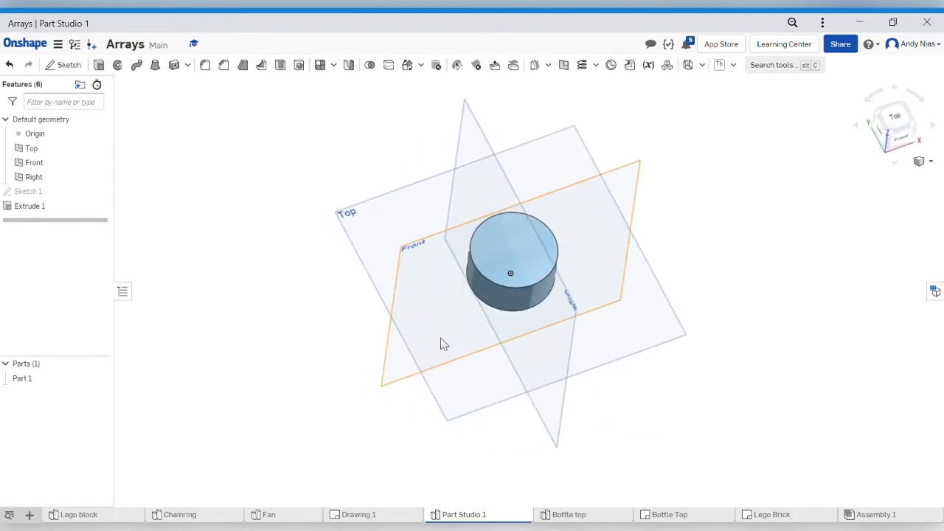
{"action": "mouse_move", "coordinate": [494, 260]}
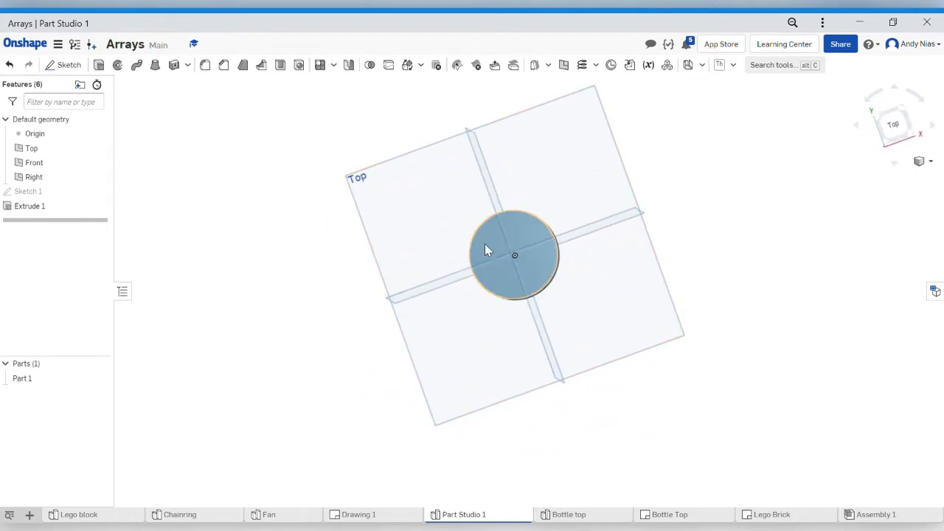
{"action": "mouse_move", "coordinate": [848, 216]}
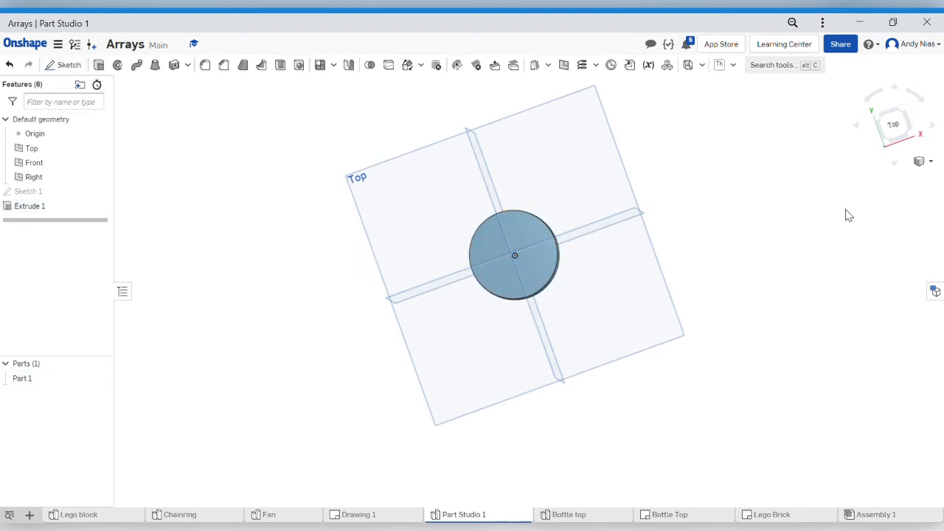
Sketch a Ø10 mm circle centred on the cylinder's rim on its top face.
{"action": "left_click", "coordinate": [63, 65]}
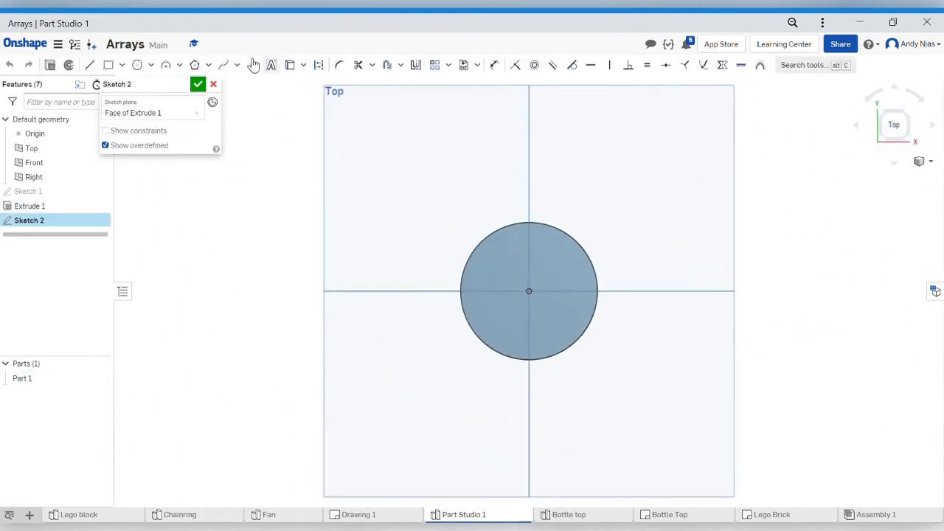
{"action": "left_click", "coordinate": [137, 64]}
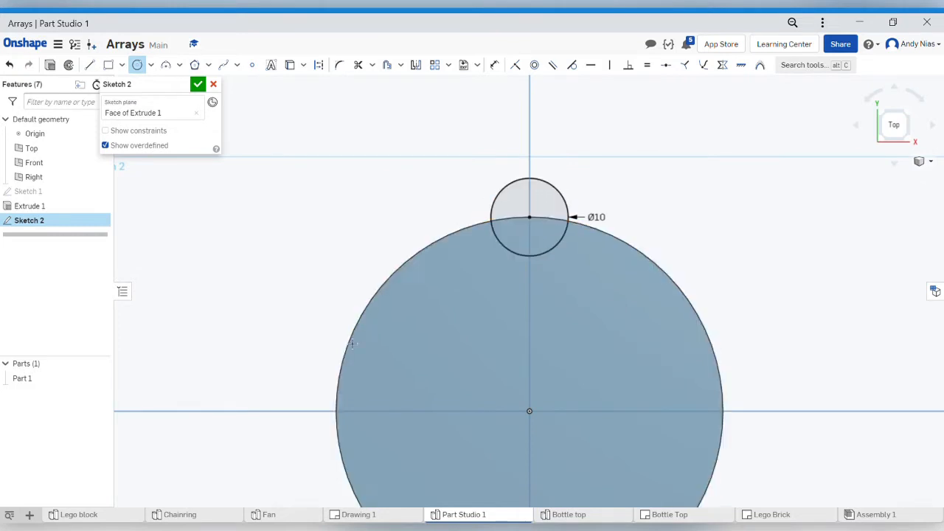
{"action": "mouse_move", "coordinate": [515, 227]}
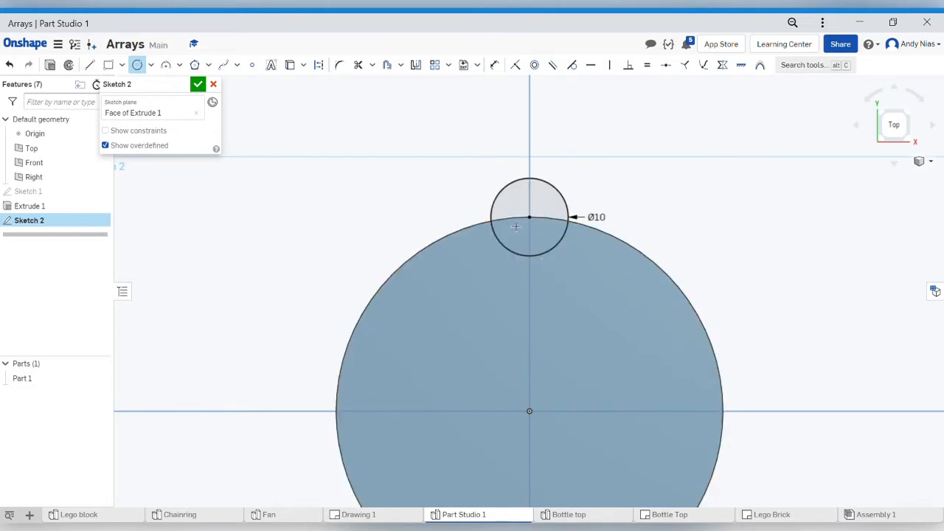
{"action": "mouse_move", "coordinate": [538, 174]}
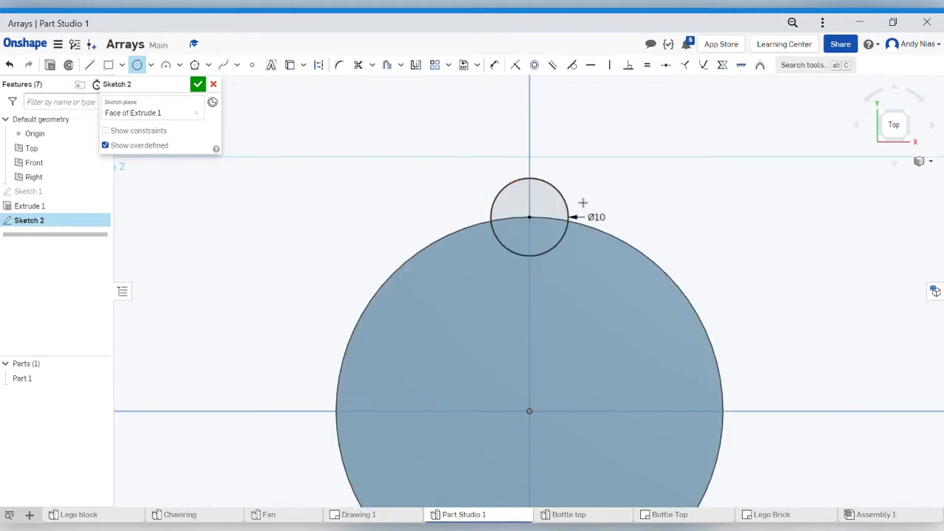
{"action": "left_click", "coordinate": [197, 83]}
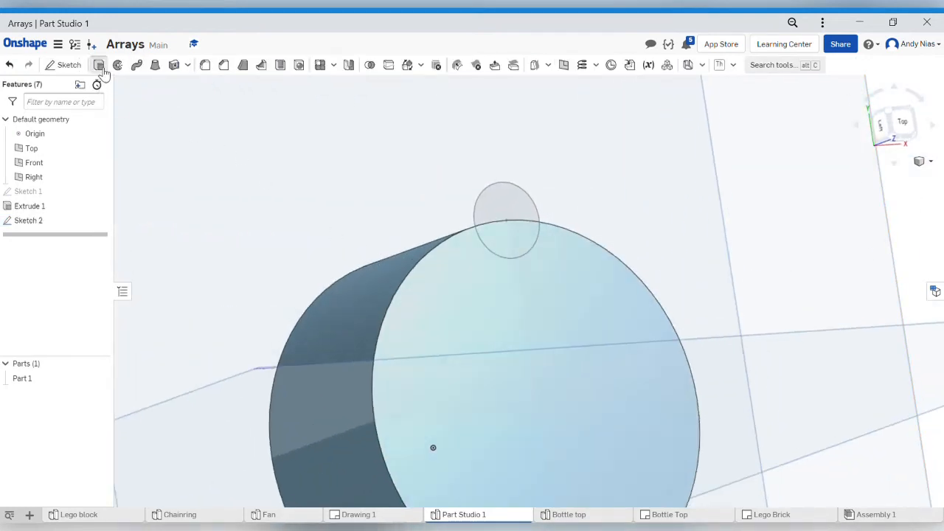
Extrude both Sketch 2 regions as a 25 mm Remove cut to notch the rim.
{"action": "left_click", "coordinate": [99, 65]}
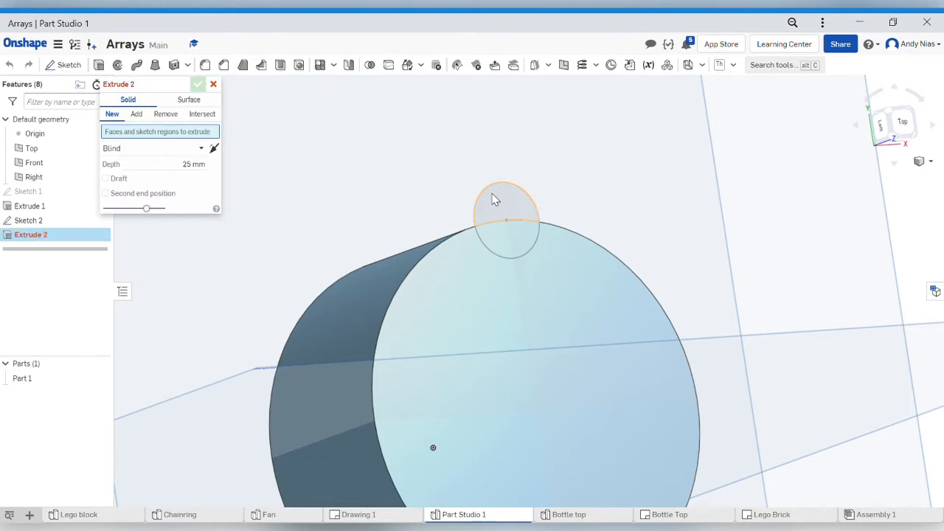
{"action": "left_click", "coordinate": [505, 217]}
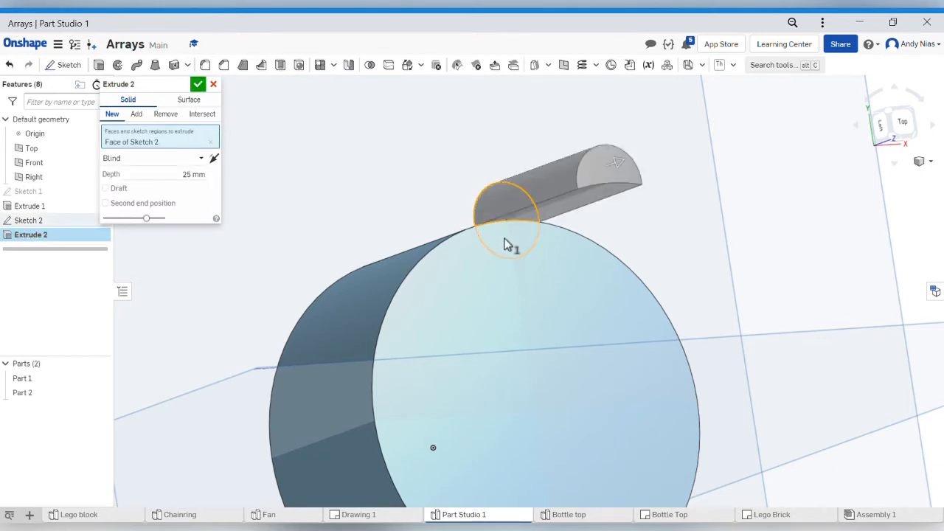
{"action": "left_click", "coordinate": [136, 113]}
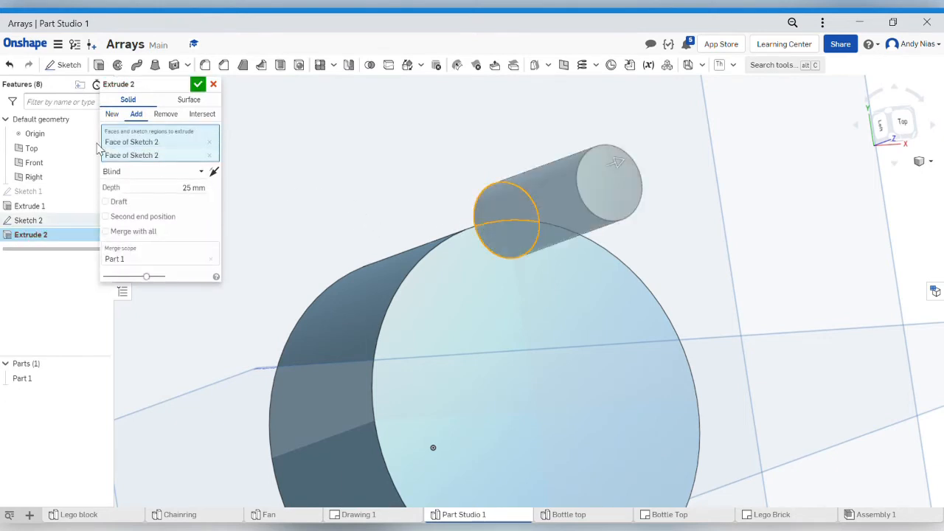
{"action": "left_click", "coordinate": [166, 114]}
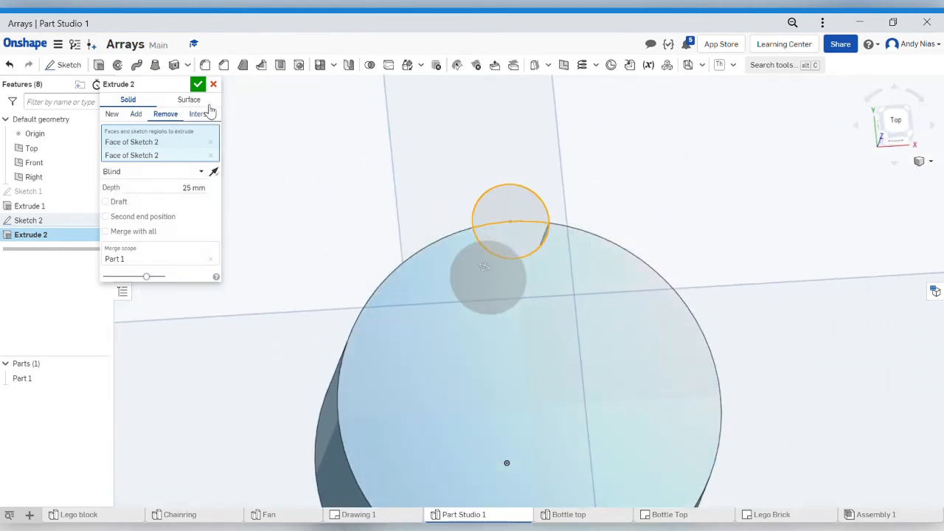
{"action": "left_click", "coordinate": [197, 83]}
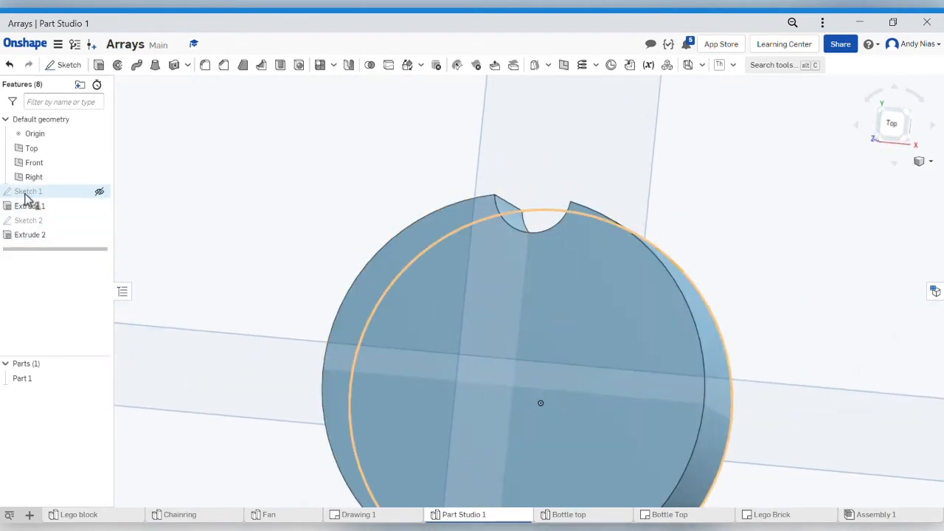
{"action": "double_click", "coordinate": [28, 191]}
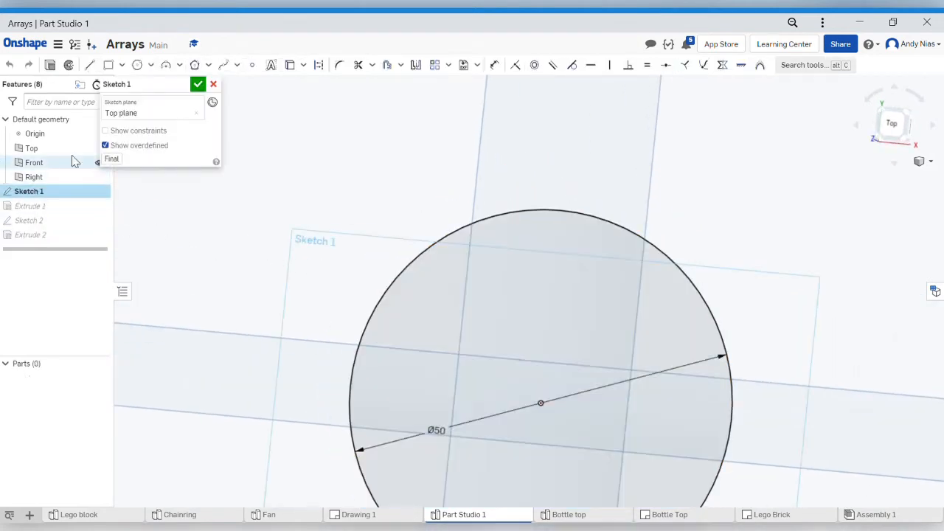
{"action": "left_click", "coordinate": [197, 84]}
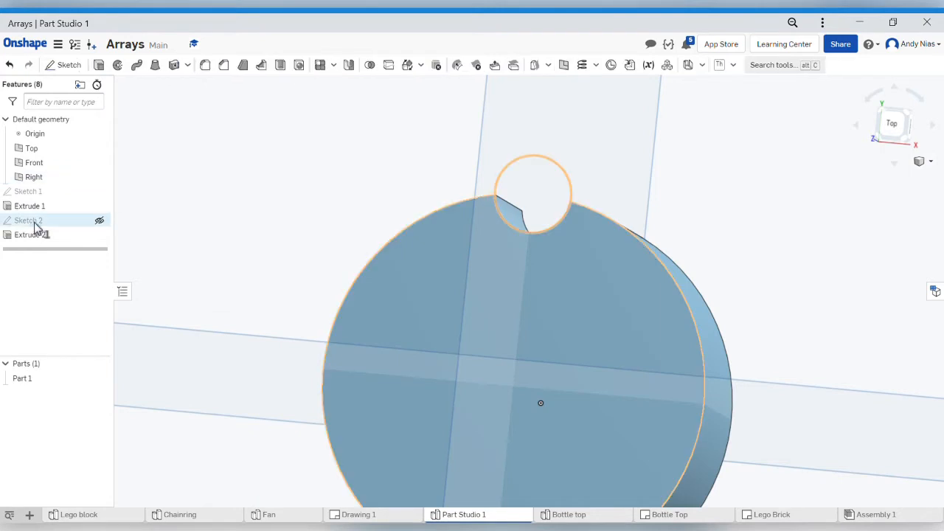
{"action": "double_click", "coordinate": [27, 220]}
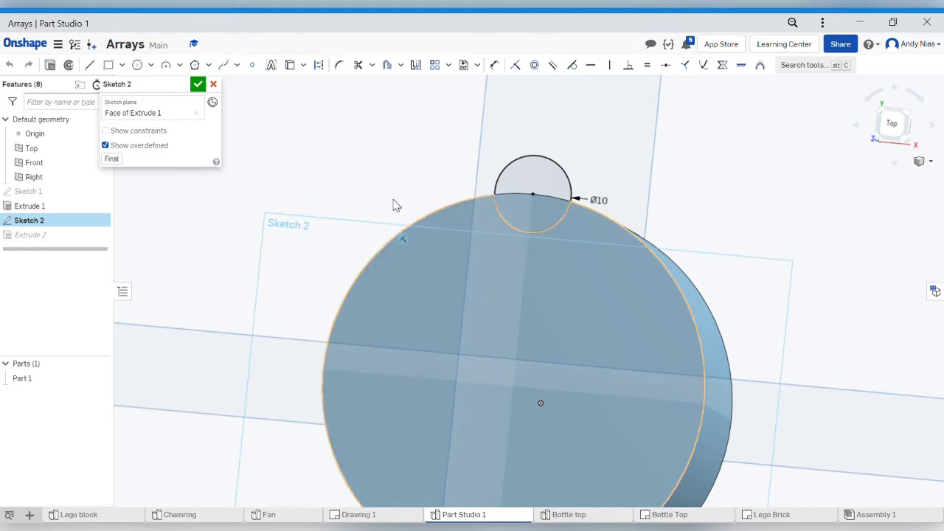
{"action": "left_click", "coordinate": [197, 83]}
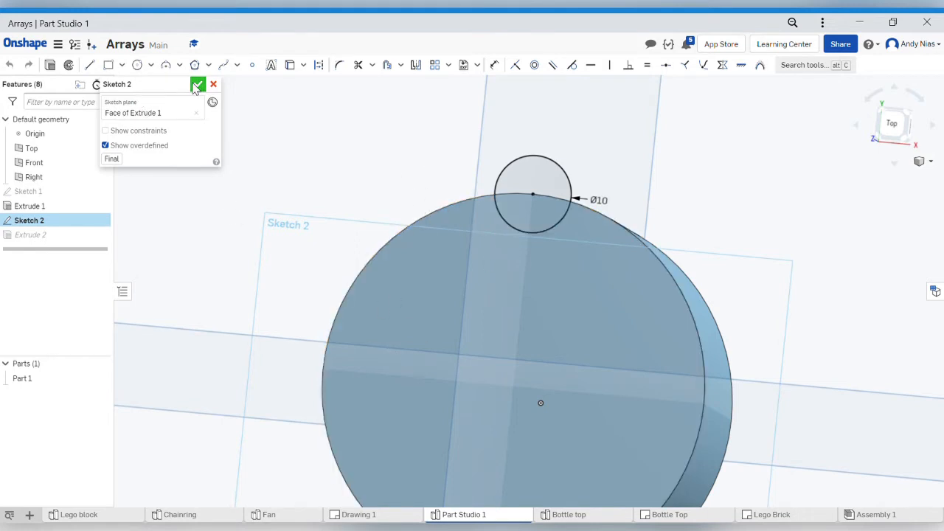
{"action": "left_click", "coordinate": [197, 84]}
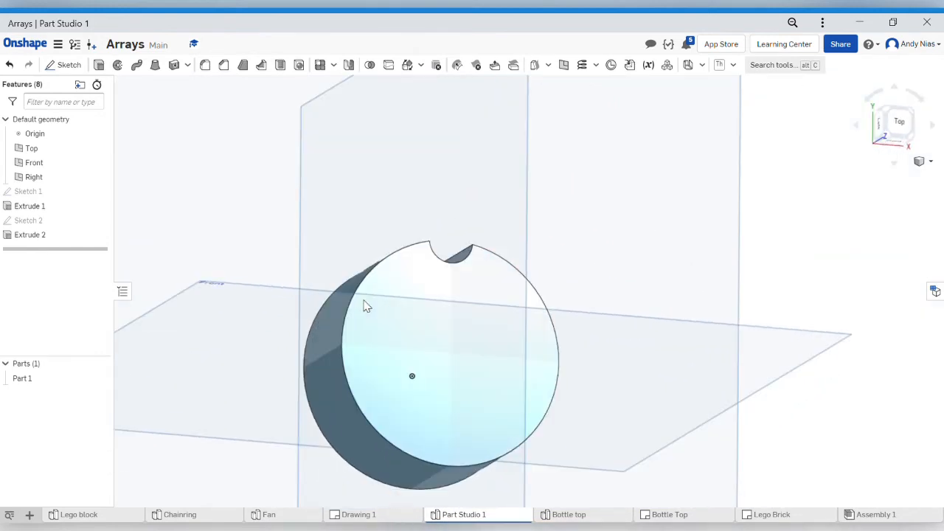
{"action": "left_click", "coordinate": [333, 65]}
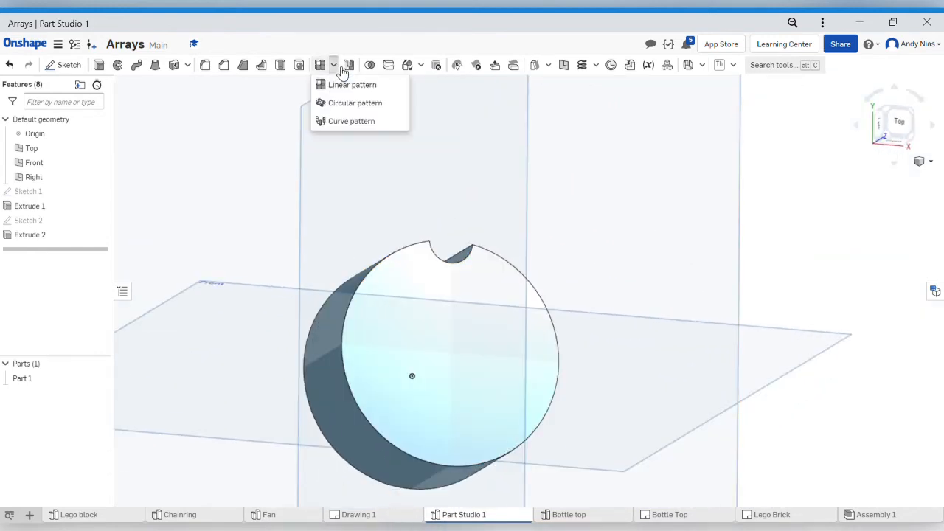
{"action": "mouse_move", "coordinate": [354, 102]}
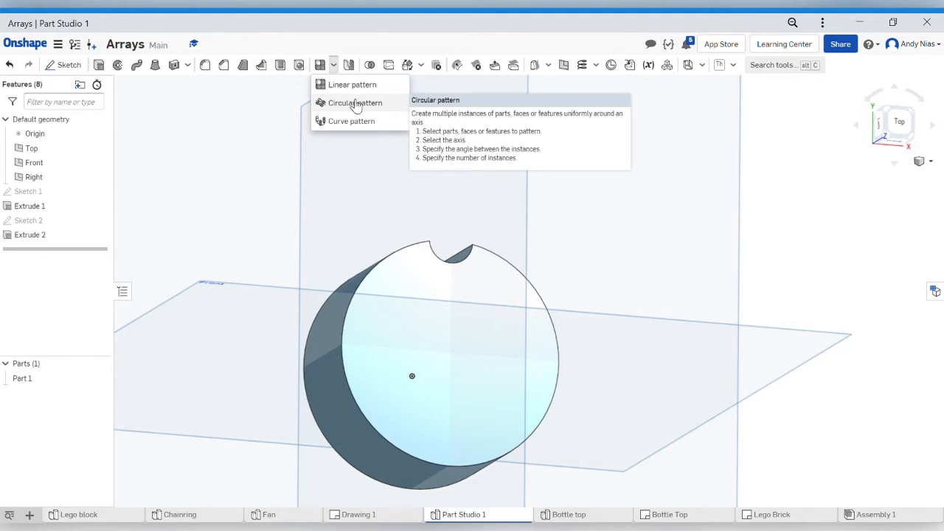
{"action": "mouse_move", "coordinate": [352, 84]}
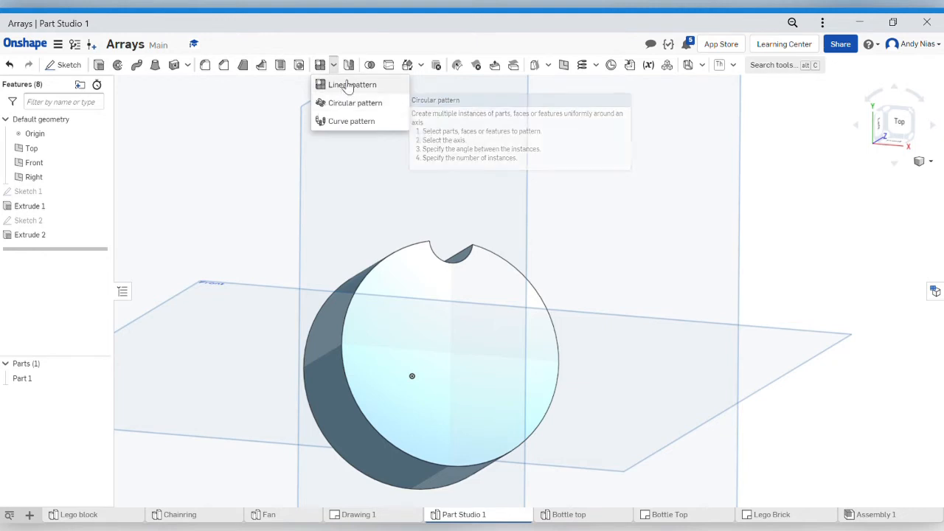
{"action": "mouse_move", "coordinate": [339, 102]}
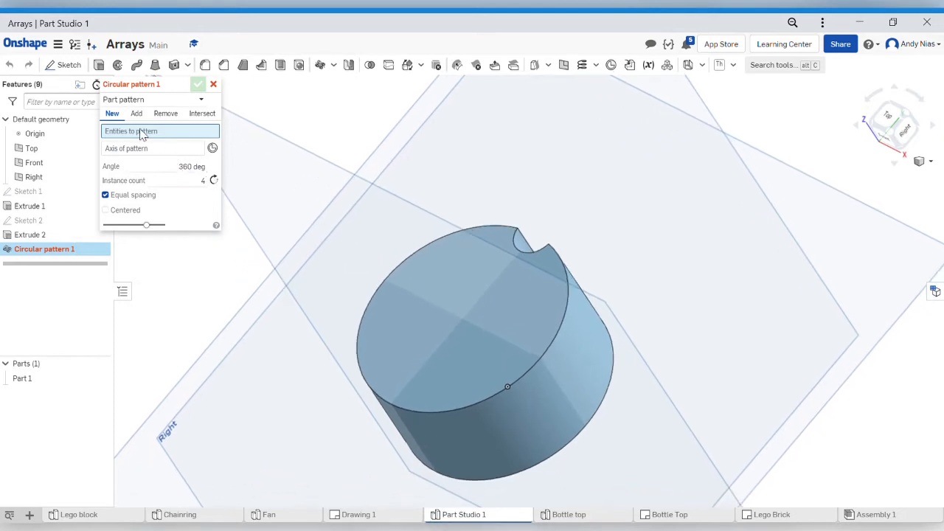
{"action": "mouse_move", "coordinate": [133, 103]}
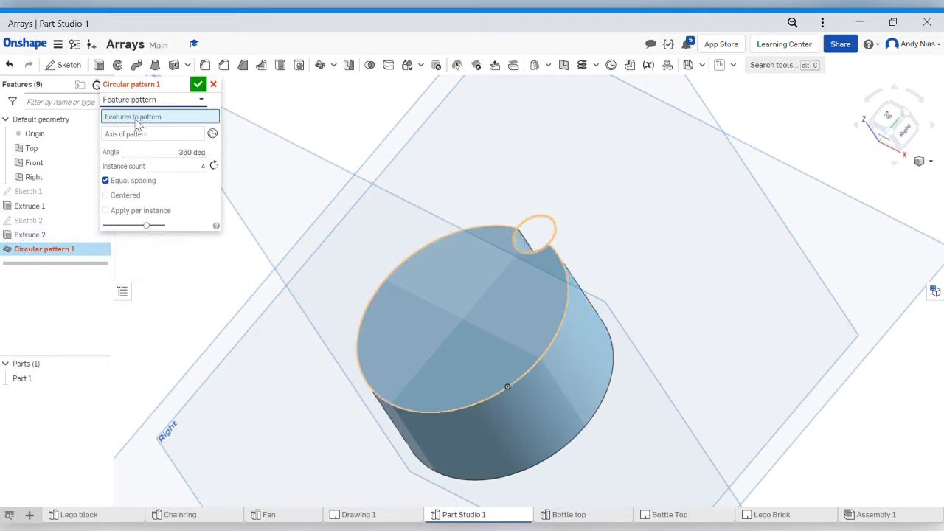
{"action": "left_click", "coordinate": [29, 235]}
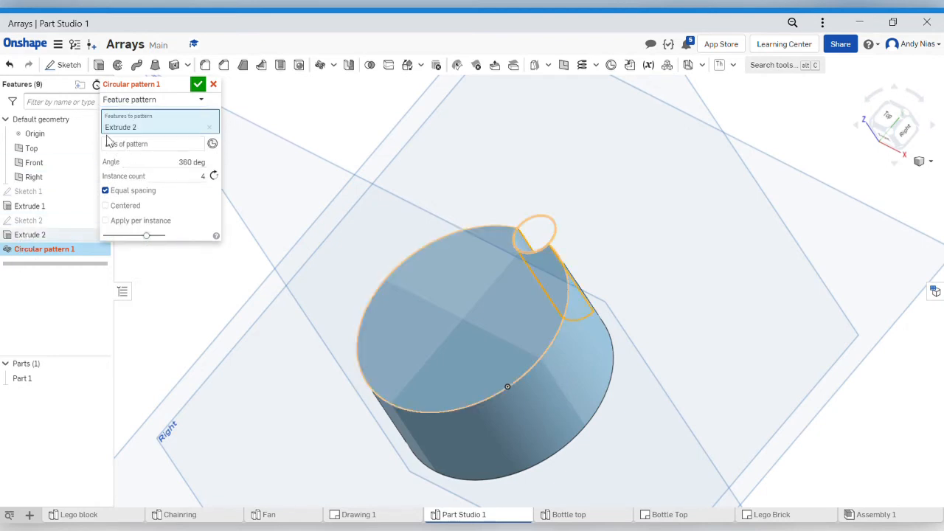
{"action": "left_click", "coordinate": [125, 143]}
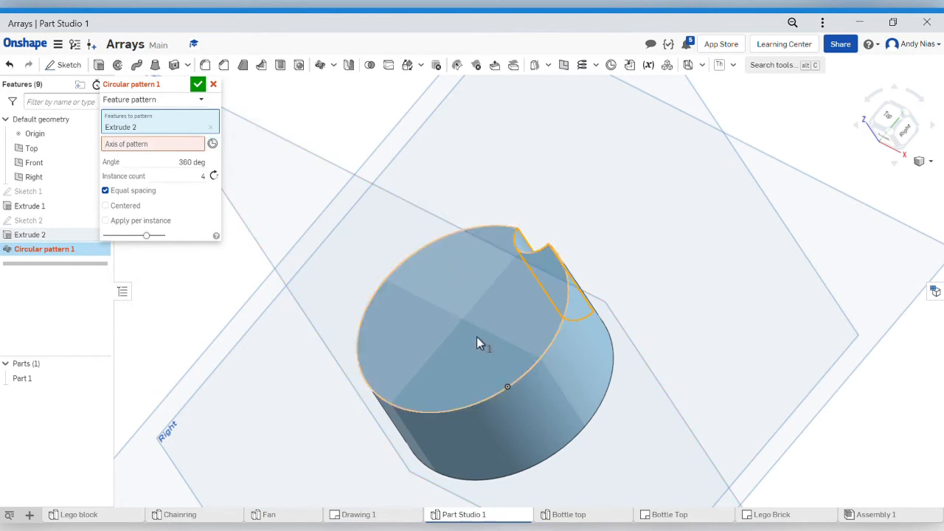
{"action": "left_click_drag", "start_coordinate": [479, 342], "coordinate": [454, 362]}
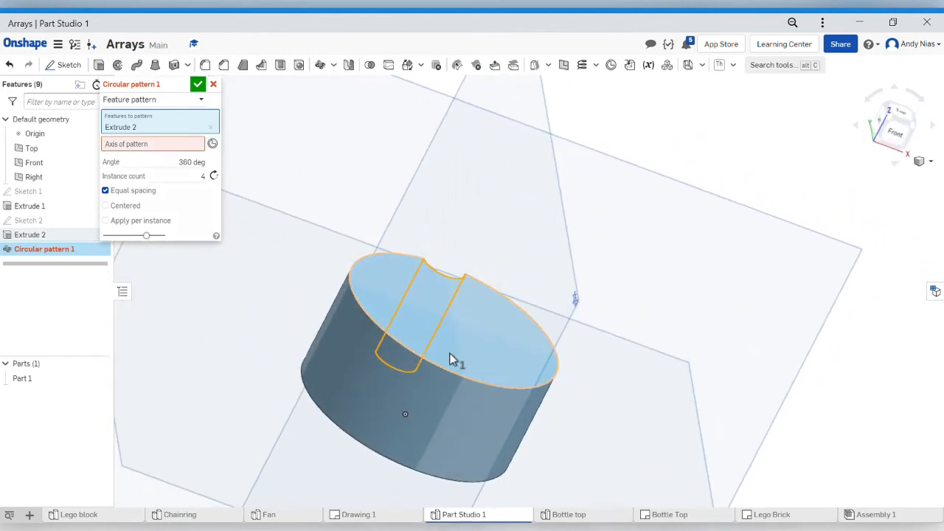
{"action": "mouse_move", "coordinate": [448, 332]}
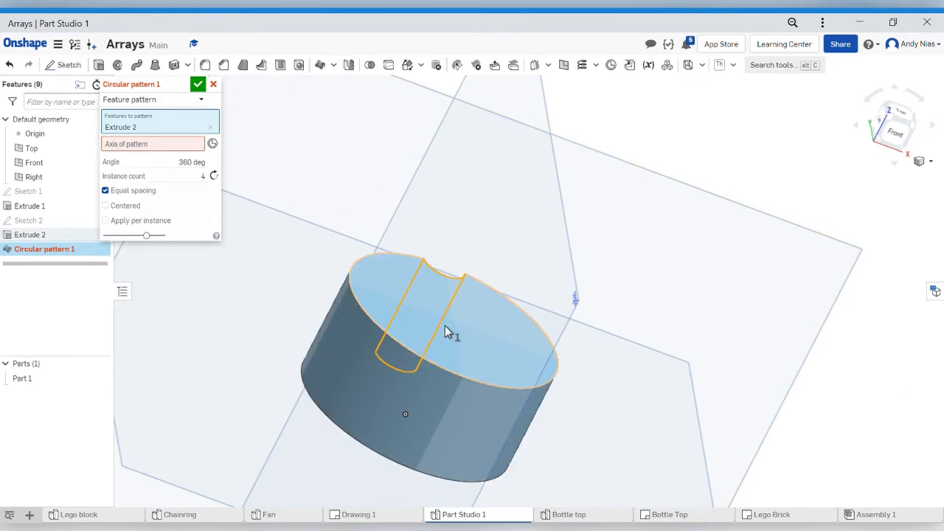
{"action": "left_click", "coordinate": [213, 84]}
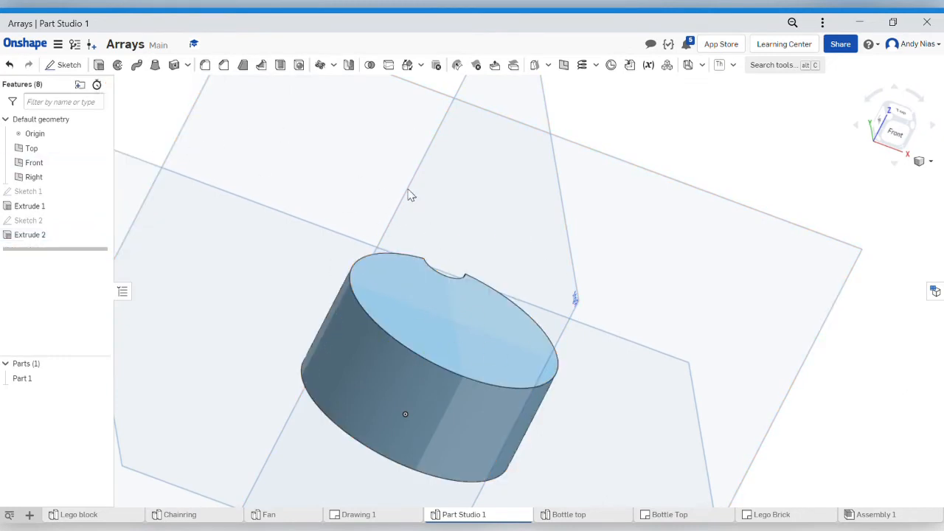
Sketch a vertical line up from the origin on the Right plane as an axis.
{"action": "left_click_drag", "start_coordinate": [410, 195], "coordinate": [566, 324]}
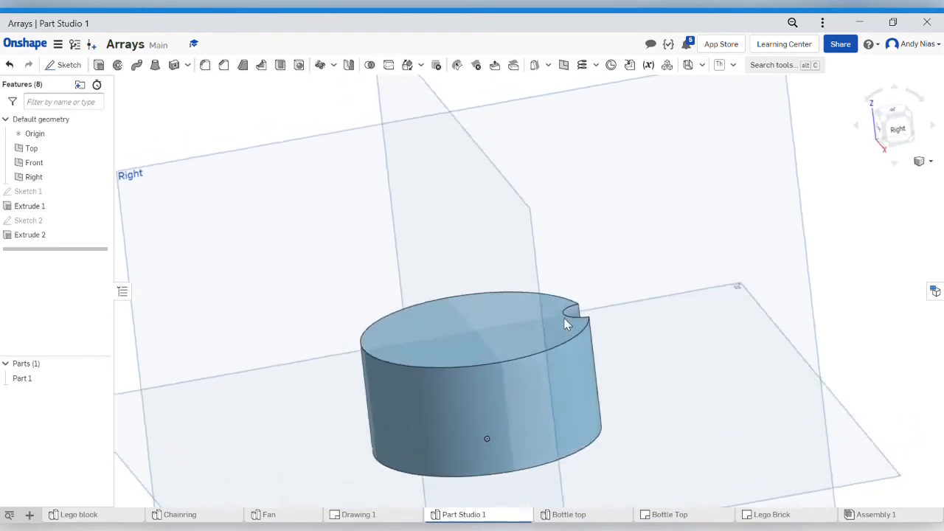
{"action": "left_click_drag", "start_coordinate": [567, 323], "coordinate": [492, 431]}
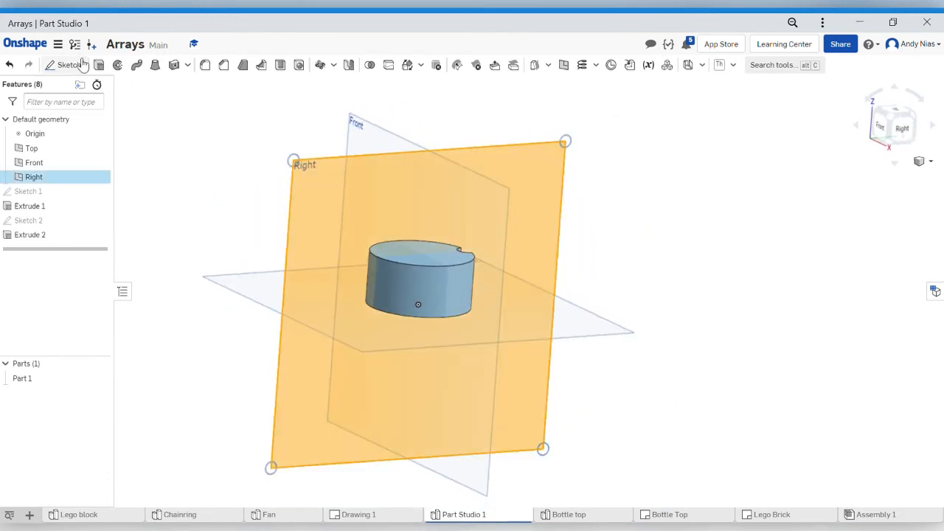
{"action": "left_click", "coordinate": [66, 65]}
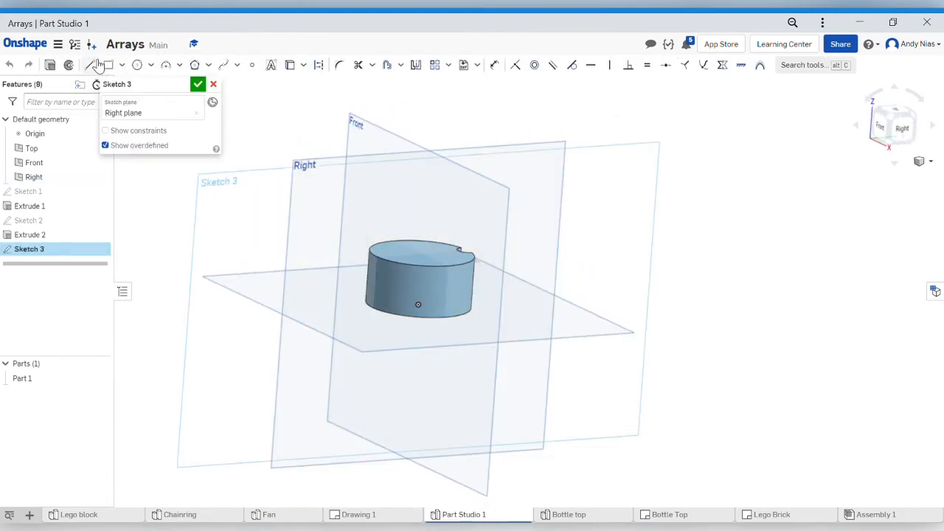
{"action": "left_click", "coordinate": [91, 65]}
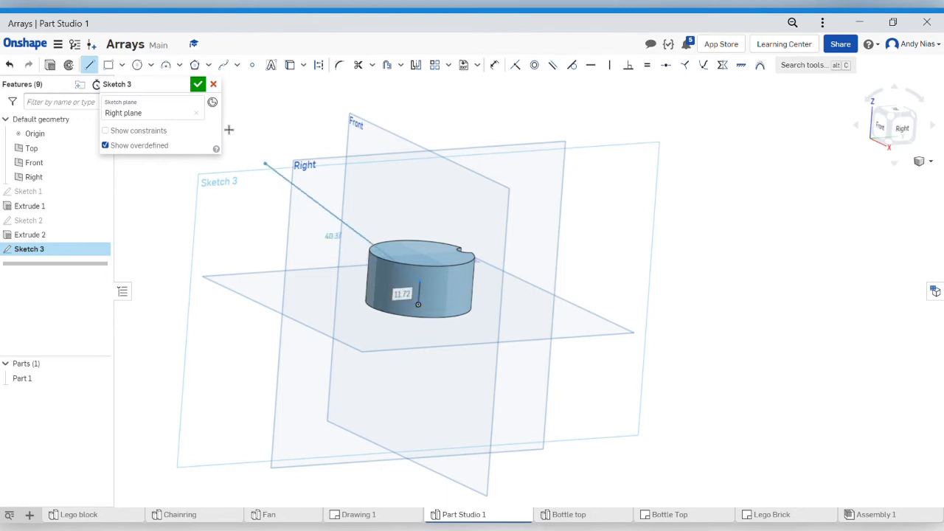
{"action": "left_click", "coordinate": [198, 83]}
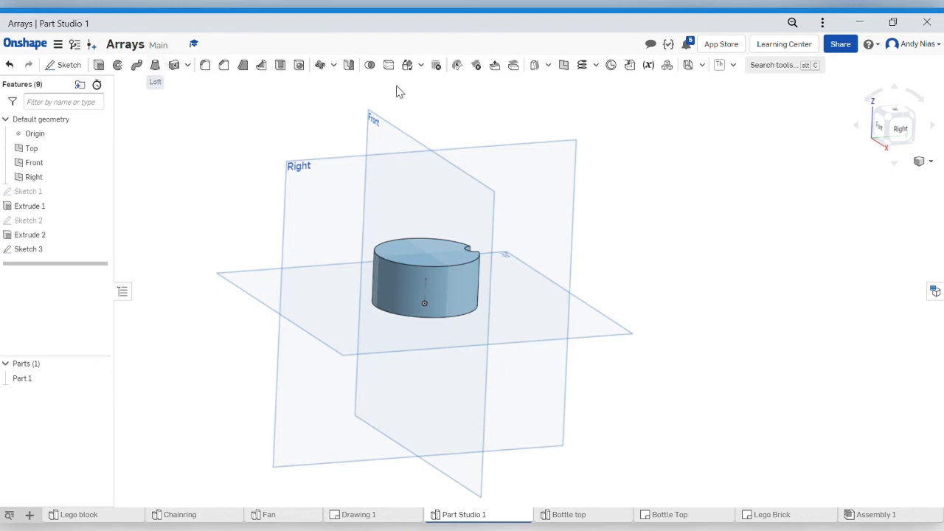
Feature-pattern Extrude 2 circularly around the Sketch 3 line with 8 instances.
{"action": "left_click", "coordinate": [457, 65]}
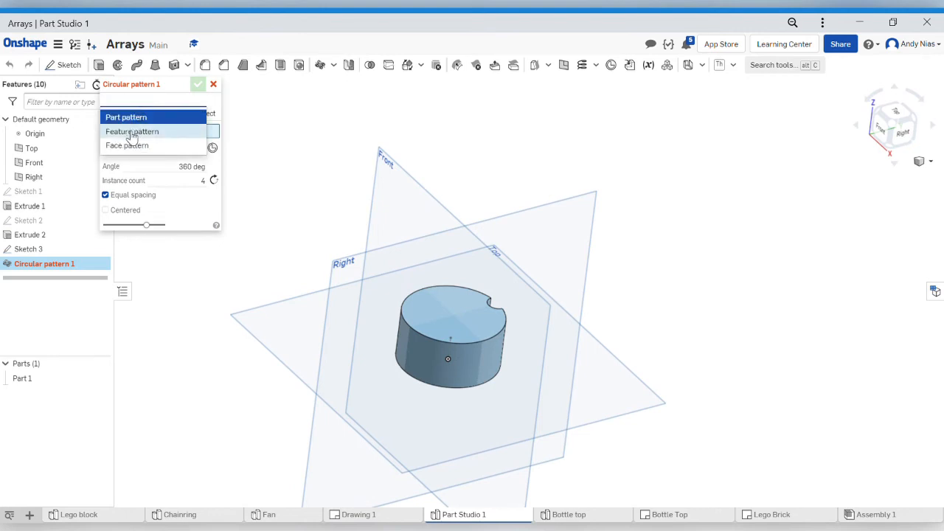
{"action": "left_click", "coordinate": [132, 131]}
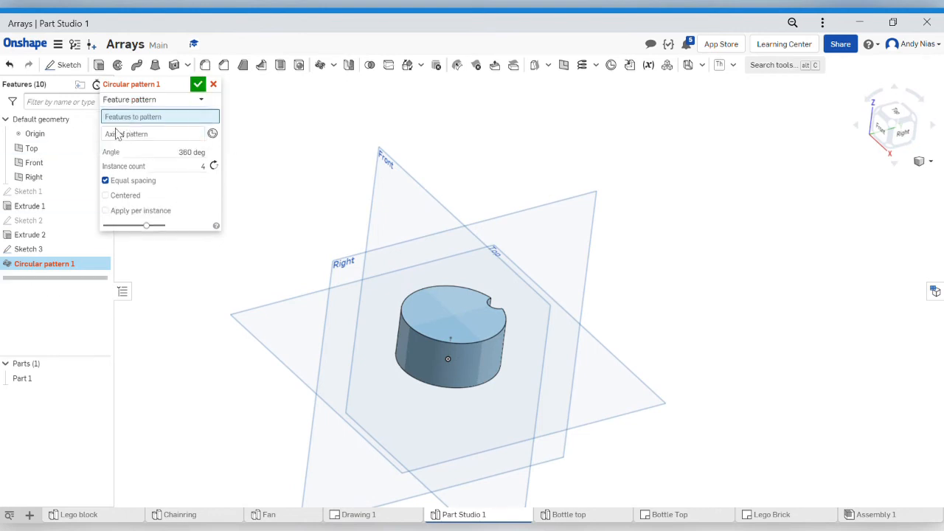
{"action": "left_click", "coordinate": [29, 234]}
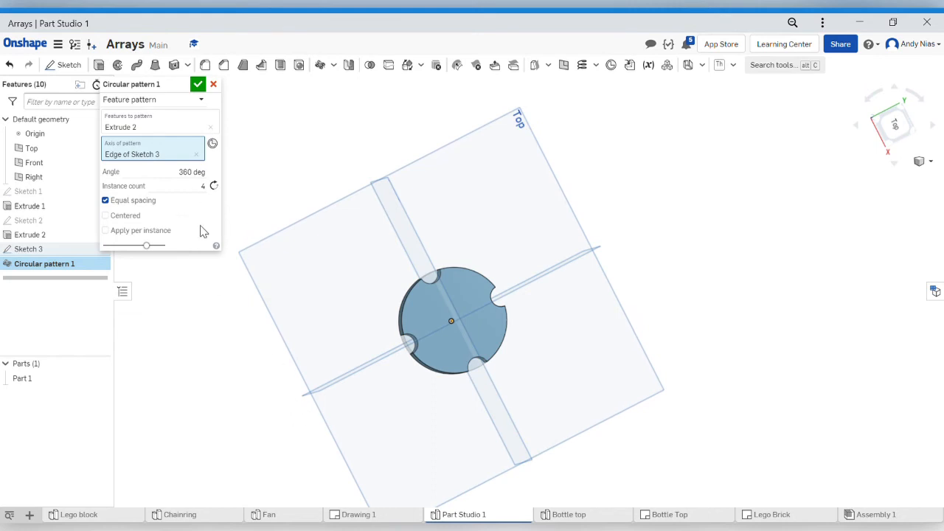
{"action": "left_click", "coordinate": [105, 199]}
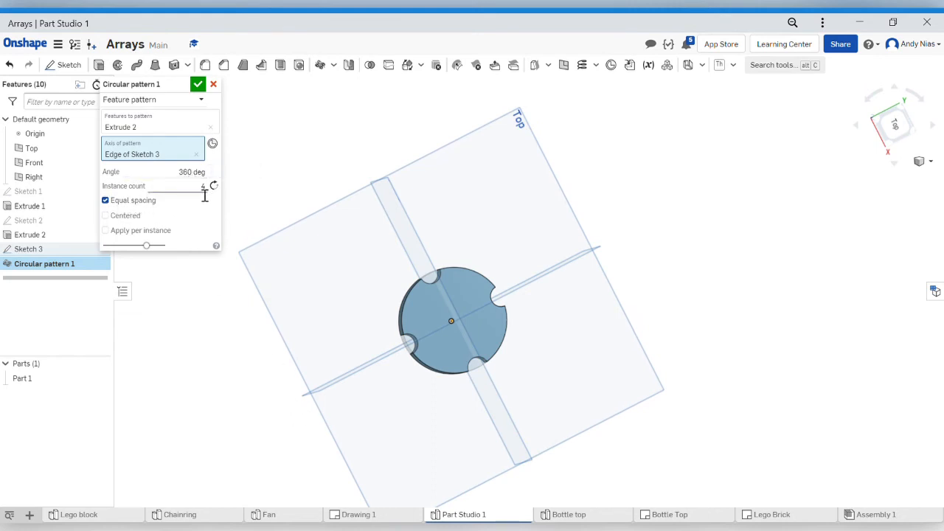
{"action": "mouse_move", "coordinate": [177, 185]}
{"action": "type", "text": "8"}
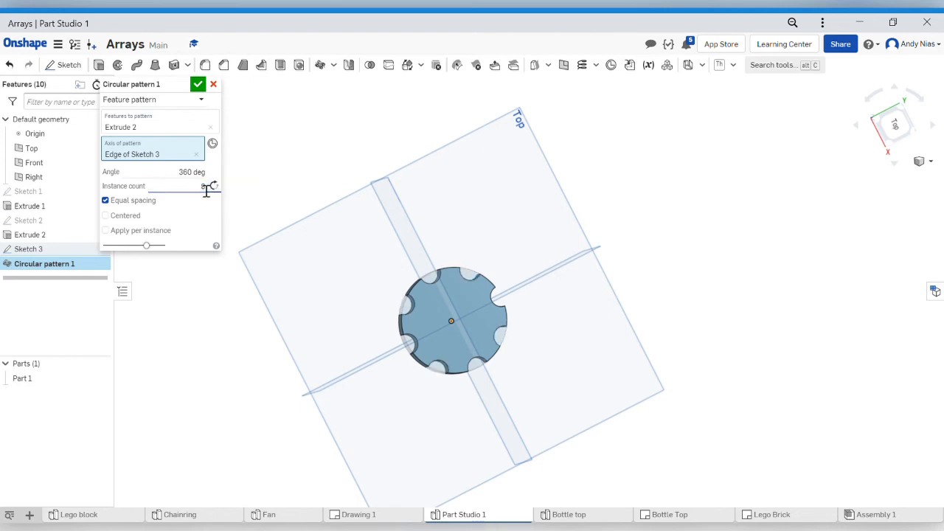
{"action": "left_click", "coordinate": [169, 186]}
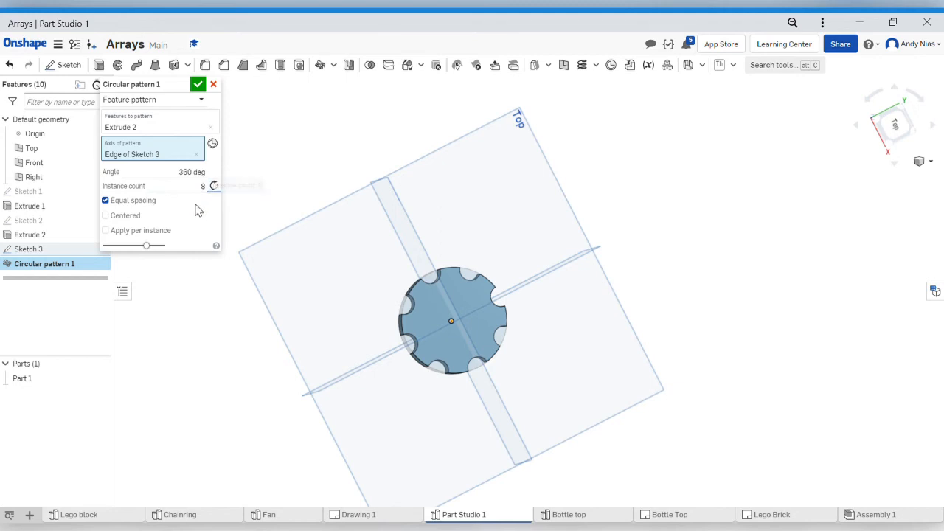
{"action": "left_click", "coordinate": [197, 84]}
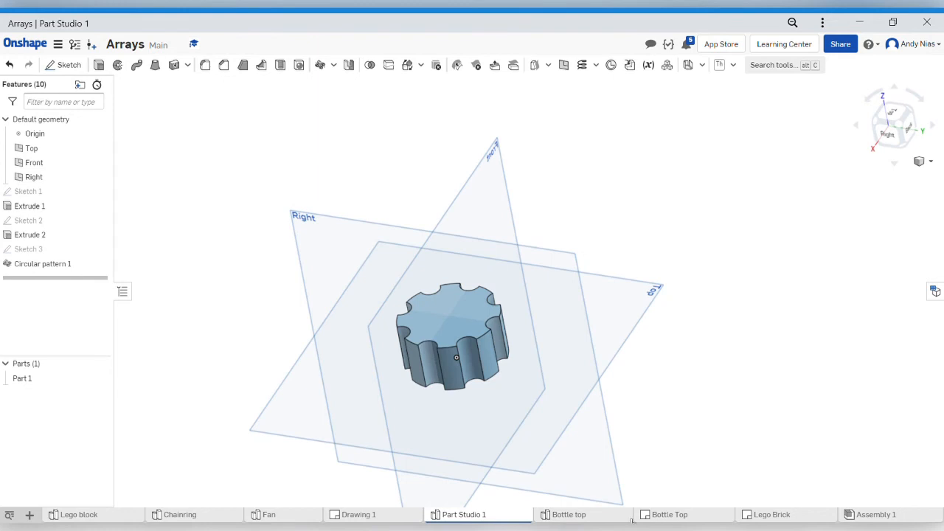
{"action": "left_click", "coordinate": [567, 514]}
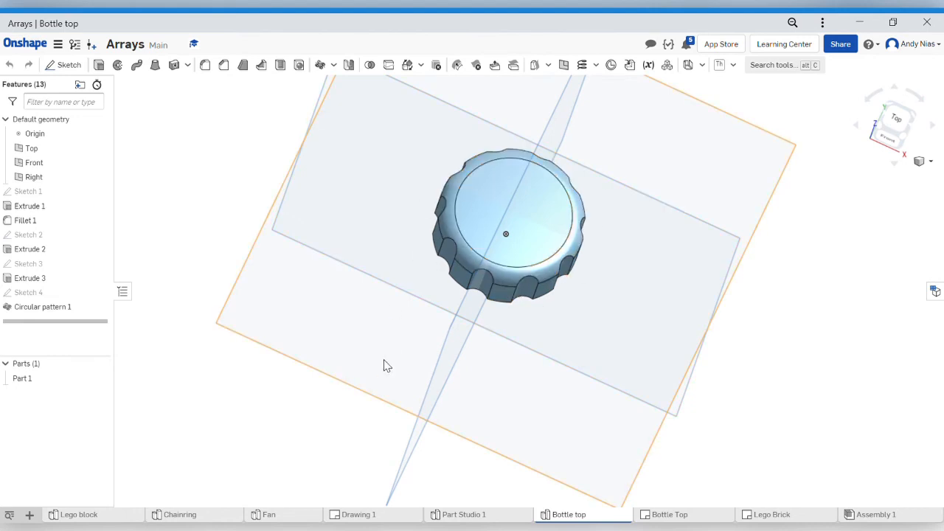
{"action": "left_click", "coordinate": [465, 514]}
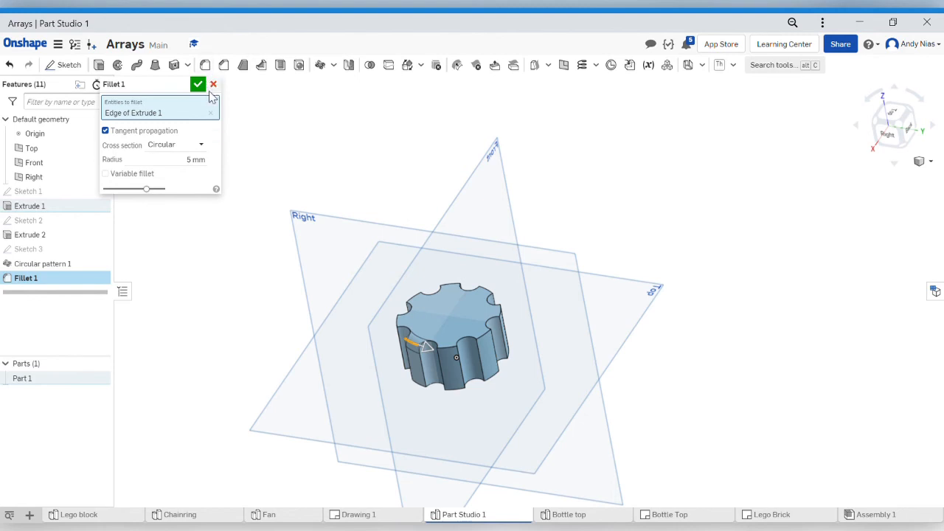
{"action": "left_click", "coordinate": [213, 84]}
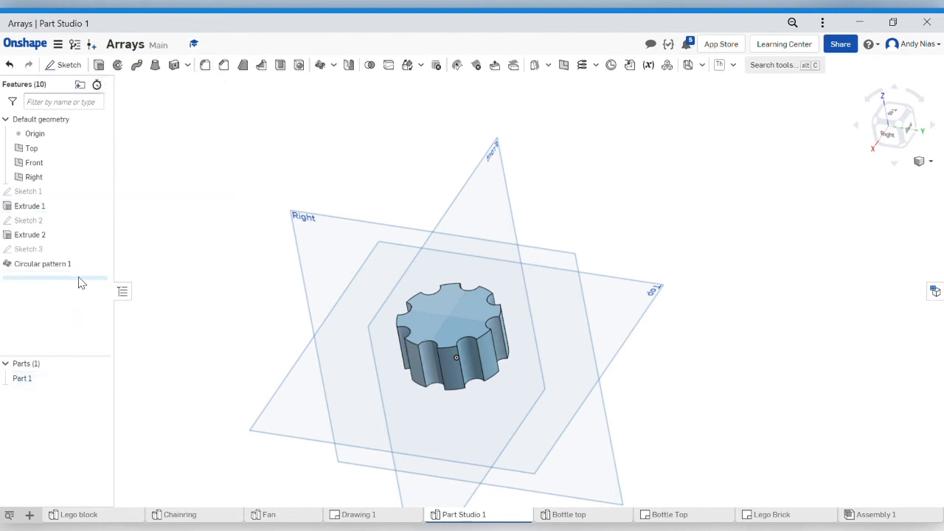
{"action": "mouse_move", "coordinate": [66, 277]}
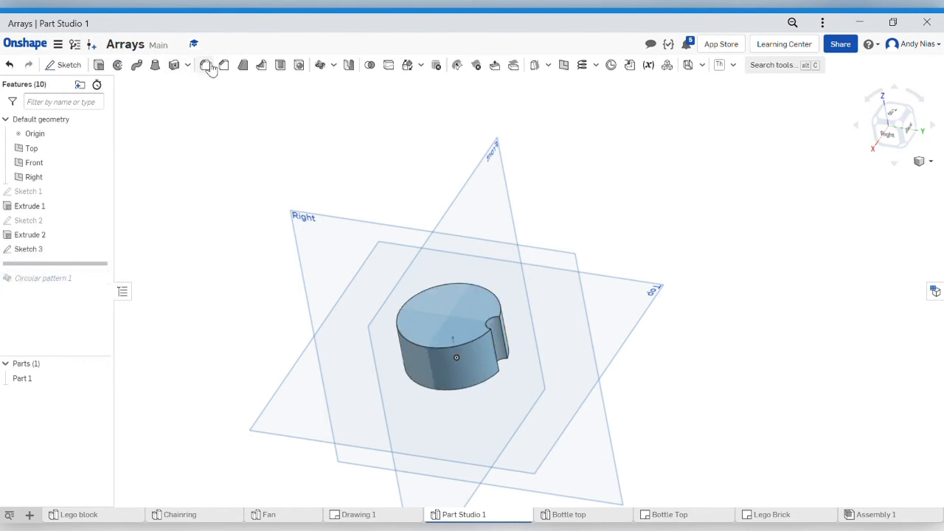
Roll back before Extrude 2 and fillet the cylinder's top edge at 5 mm.
{"action": "left_click", "coordinate": [206, 65]}
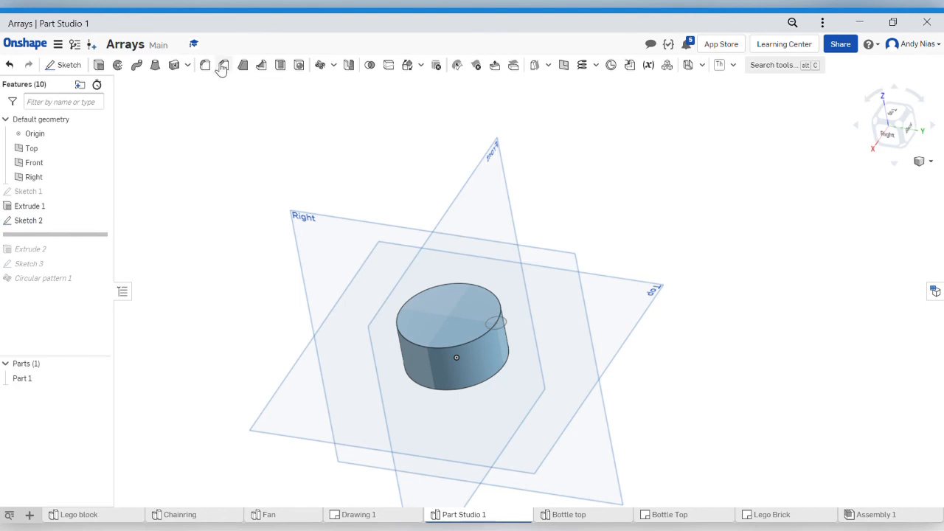
{"action": "left_click", "coordinate": [242, 65]}
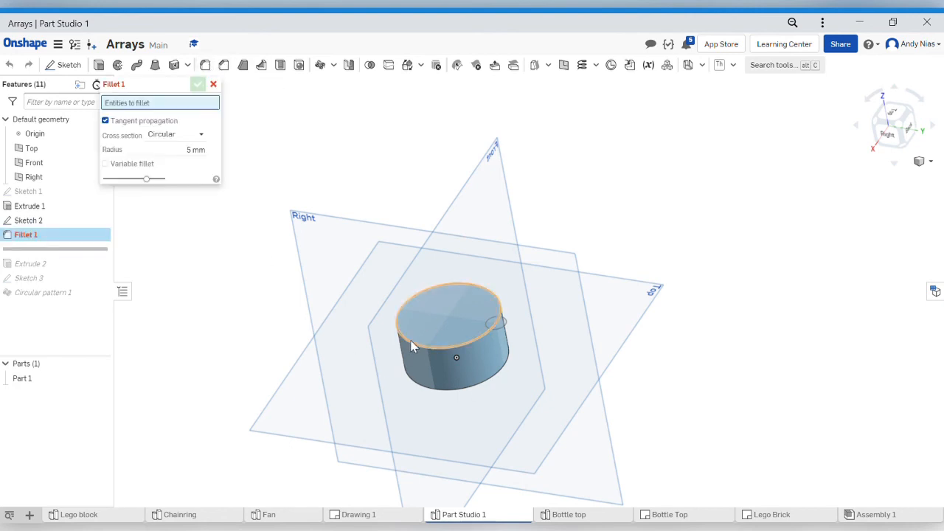
{"action": "left_click", "coordinate": [197, 83]}
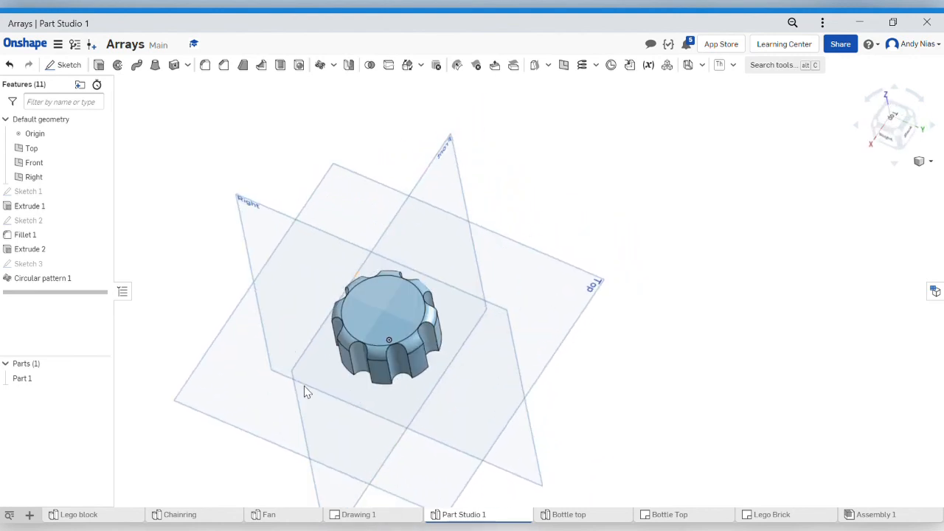
{"action": "left_click_drag", "start_coordinate": [307, 391], "coordinate": [685, 243]}
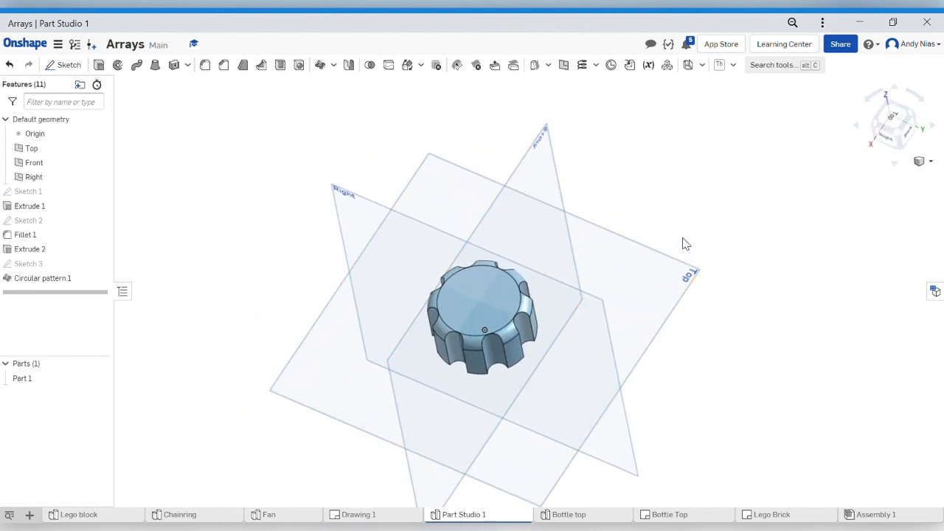